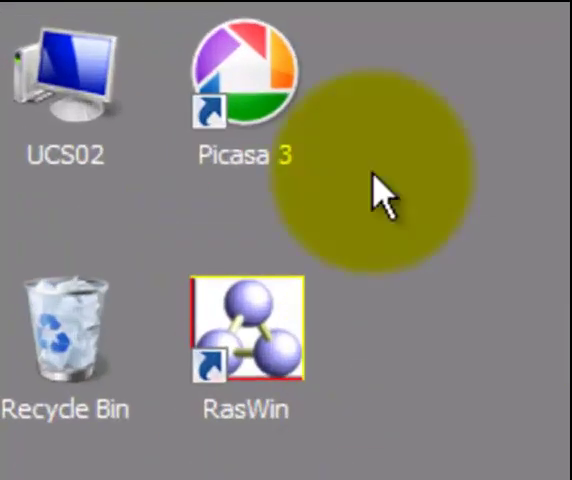
{"action": "mouse_move", "coordinate": [240, 95]}
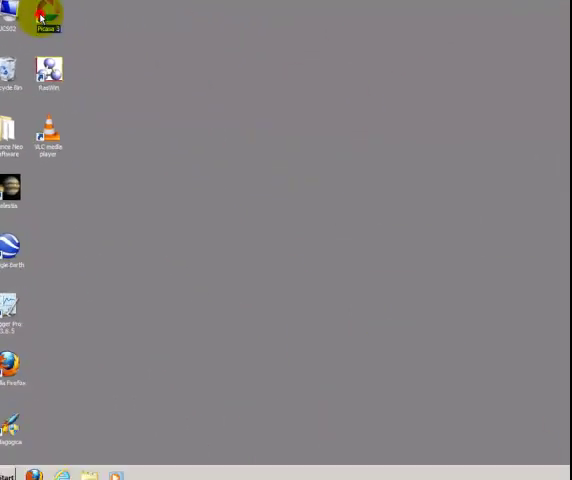
Step: Launch Picasa 3 from its desktop shortcut to show the empty library
{"action": "double_click", "coordinate": [43, 15]}
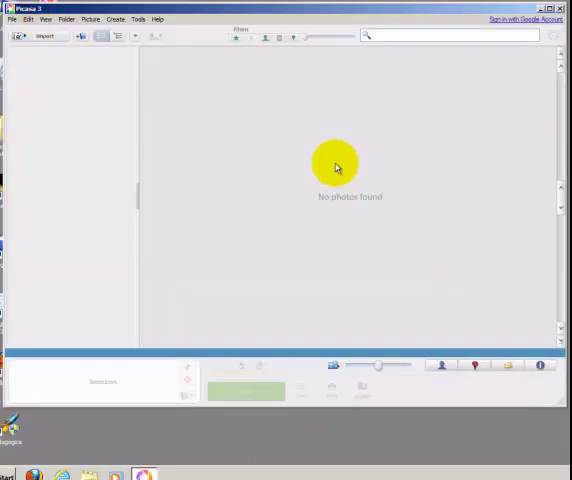
{"action": "mouse_move", "coordinate": [211, 110]}
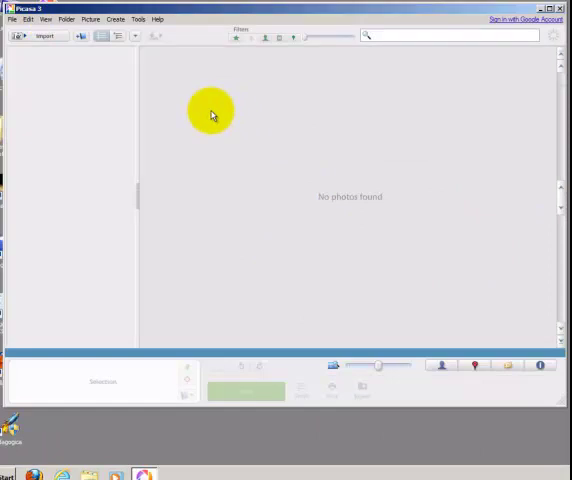
{"action": "mouse_move", "coordinate": [190, 110]}
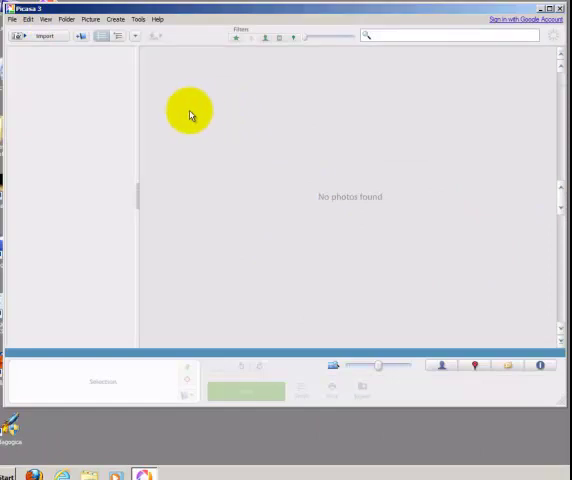
{"action": "mouse_move", "coordinate": [35, 203]}
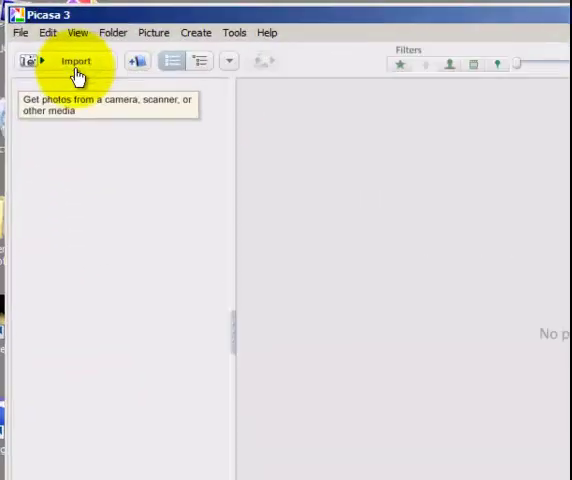
Step: Import all portraits from the Picasa Project Photos folder into a folder titled 2013-04-03
{"action": "left_click", "coordinate": [76, 61]}
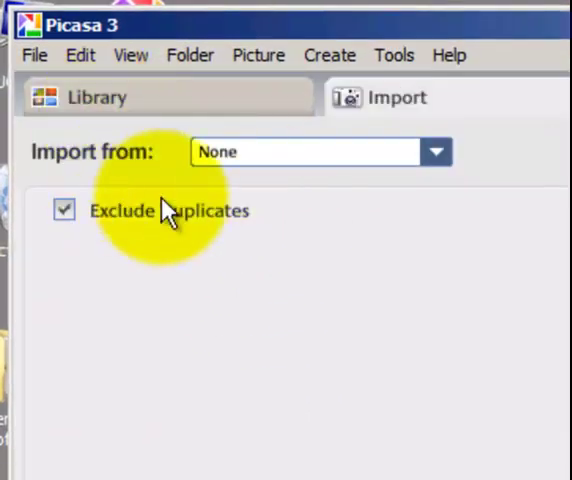
{"action": "left_click", "coordinate": [435, 152]}
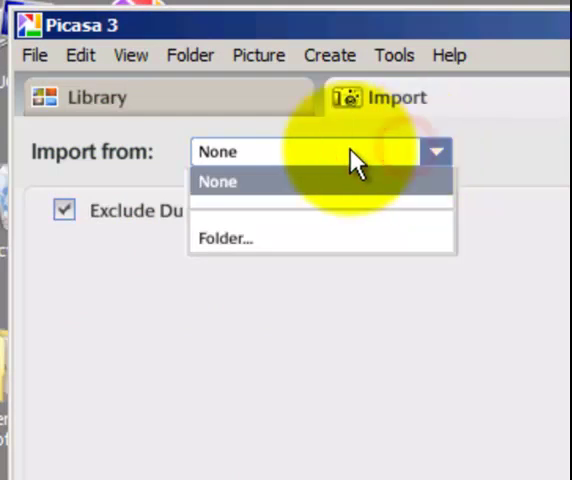
{"action": "left_click", "coordinate": [226, 239]}
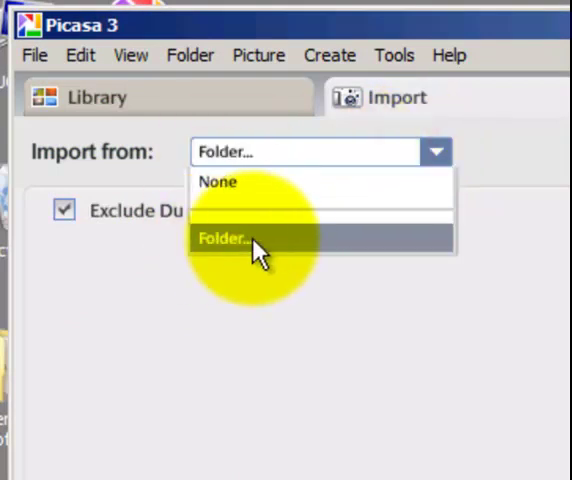
{"action": "left_click", "coordinate": [224, 239]}
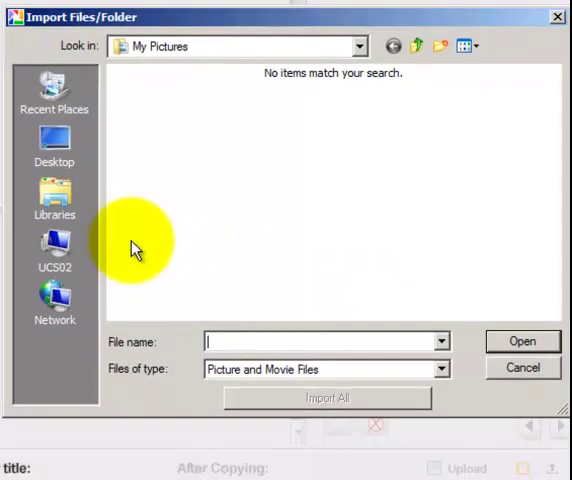
{"action": "left_click", "coordinate": [54, 245]}
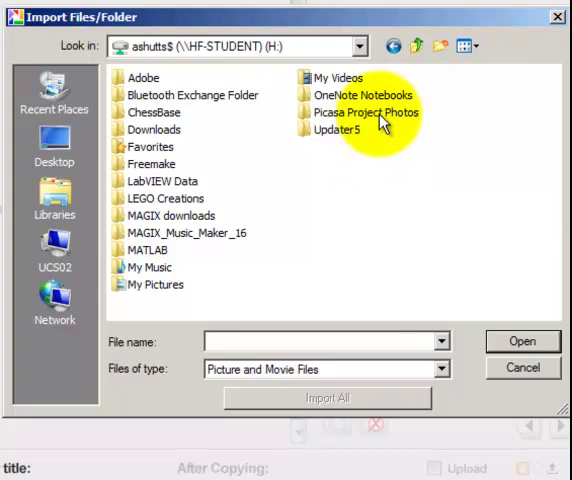
{"action": "double_click", "coordinate": [362, 112]}
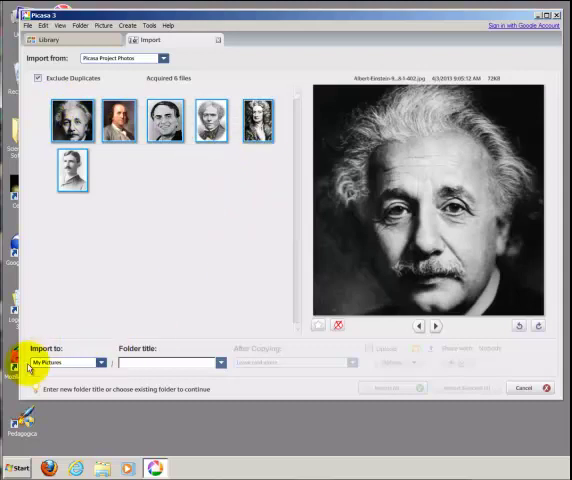
{"action": "mouse_move", "coordinate": [216, 362]}
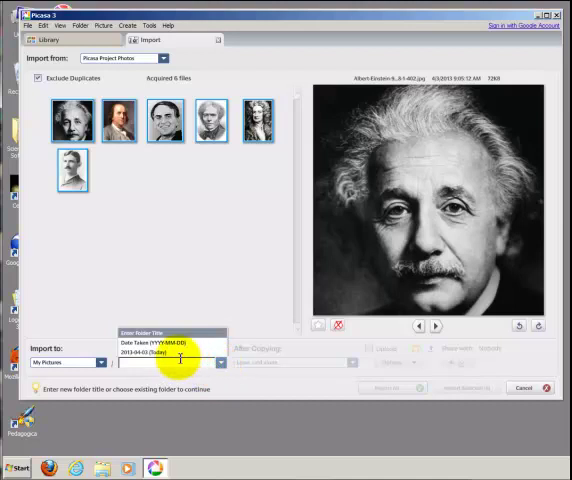
{"action": "left_click", "coordinate": [150, 352]}
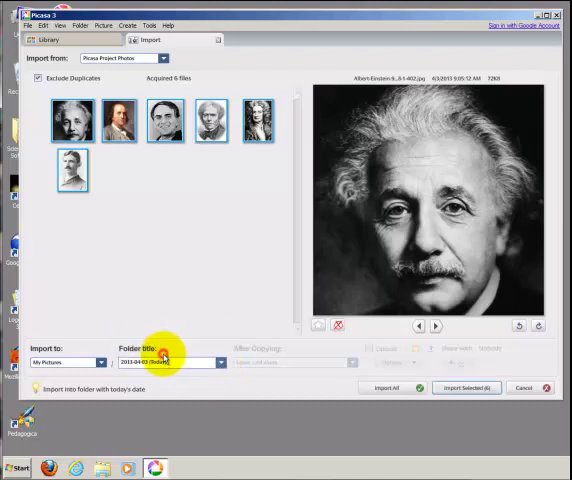
{"action": "mouse_move", "coordinate": [393, 388]}
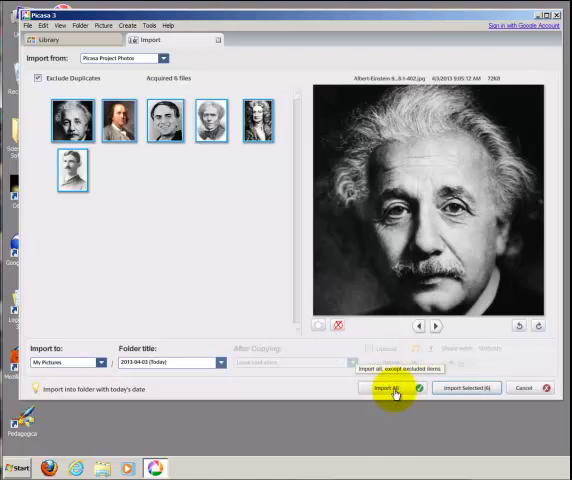
{"action": "left_click", "coordinate": [392, 388]}
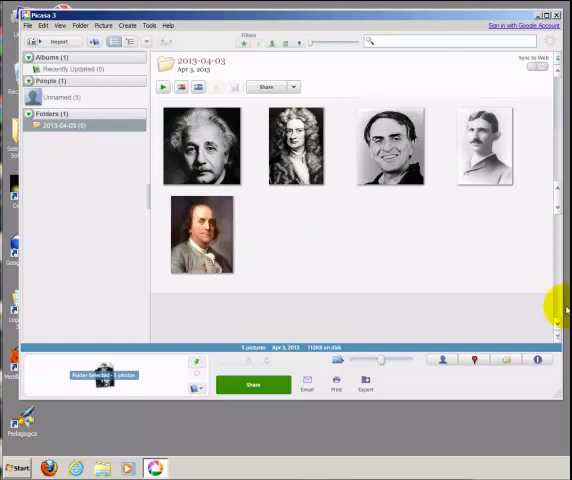
{"action": "mouse_move", "coordinate": [373, 247]}
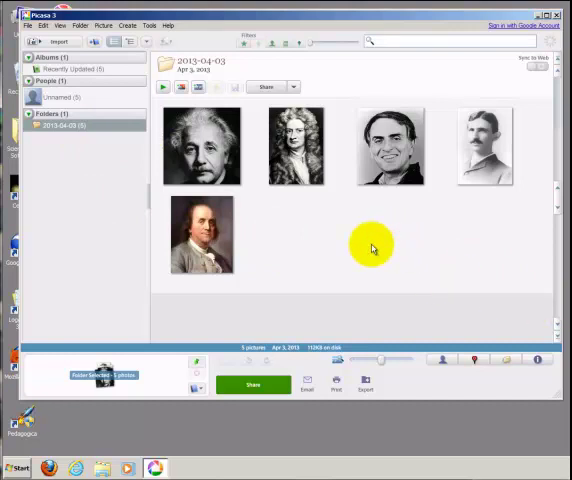
{"action": "mouse_move", "coordinate": [508, 274]}
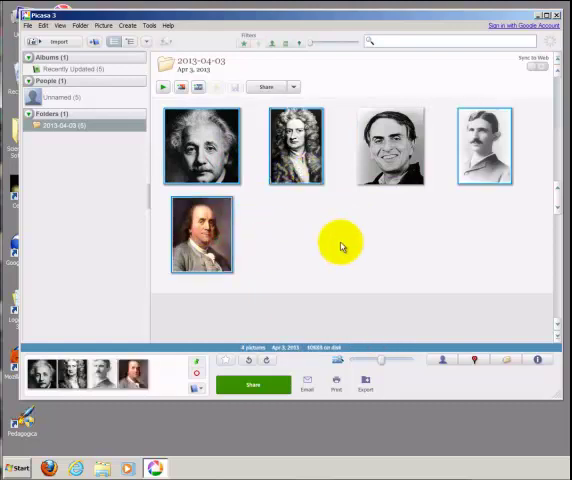
Step: Ctrl-click to select Einstein, Newton, Tesla and Franklin portraits together
{"action": "left_click", "coordinate": [390, 146]}
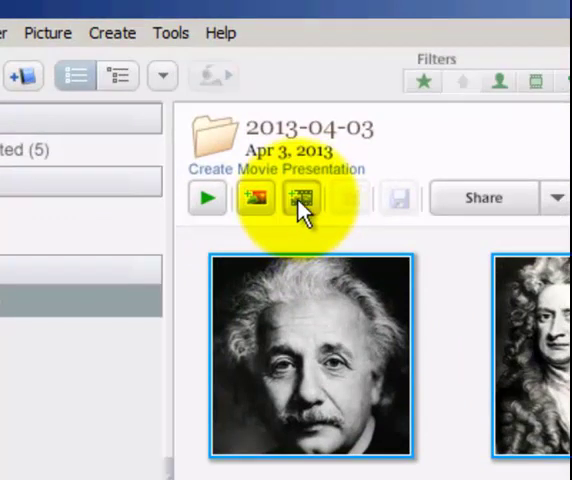
Step: Create a movie from the selected portraits, opening with a 2013-04-03 title slide
{"action": "left_click", "coordinate": [302, 199]}
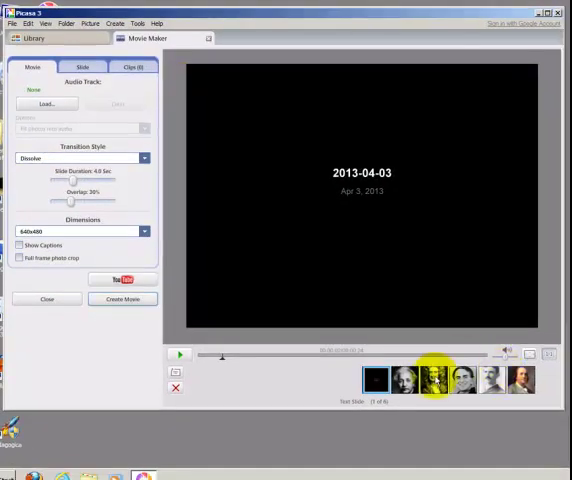
{"action": "left_click", "coordinate": [465, 378]}
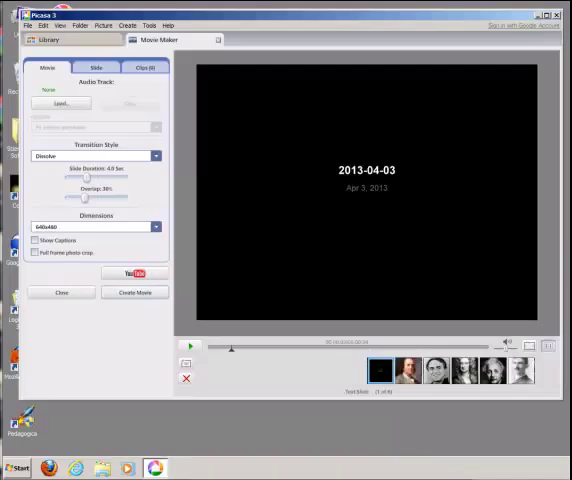
{"action": "mouse_move", "coordinate": [325, 158]}
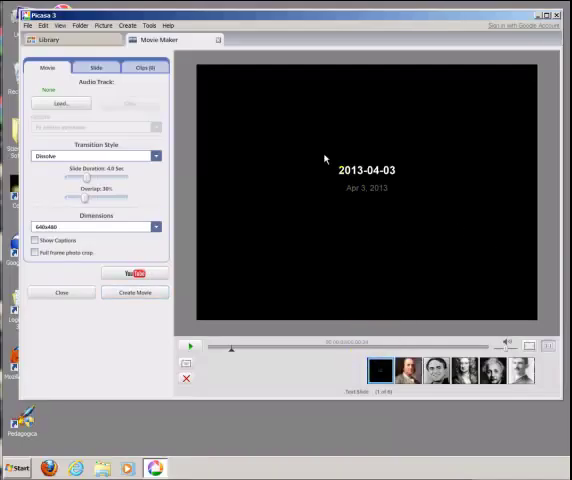
{"action": "mouse_move", "coordinate": [284, 180]}
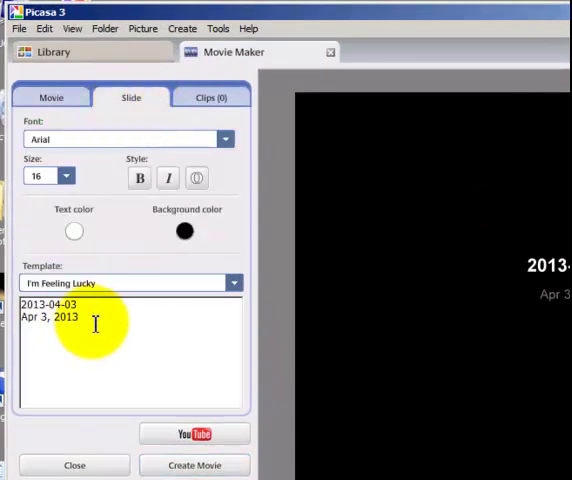
Step: Set the title slide text to Batang size 26 in teal, and check the background colour
{"action": "double_click", "coordinate": [50, 310]}
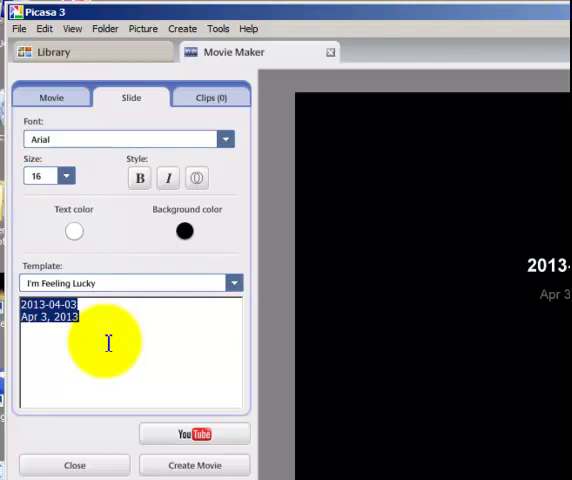
{"action": "mouse_move", "coordinate": [91, 338]}
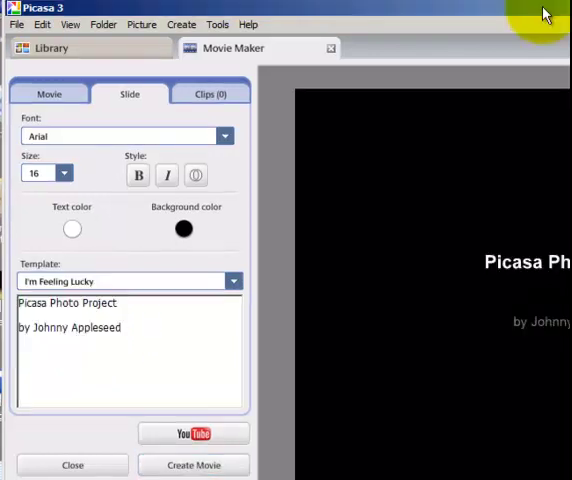
{"action": "mouse_move", "coordinate": [365, 323]}
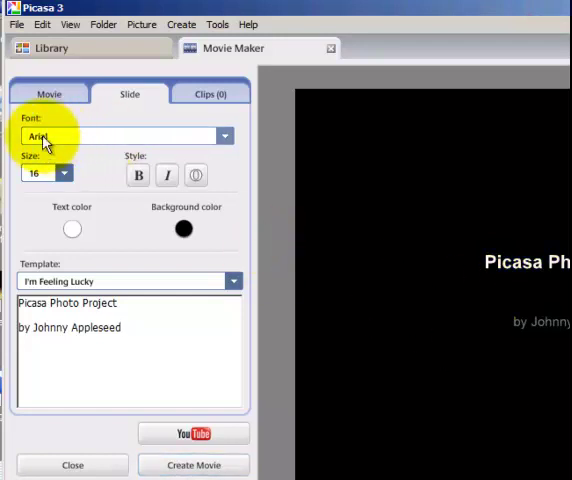
{"action": "left_click", "coordinate": [224, 135]}
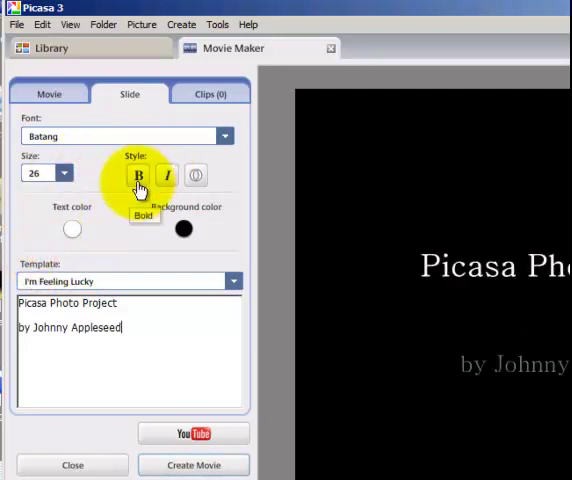
{"action": "left_click", "coordinate": [196, 177]}
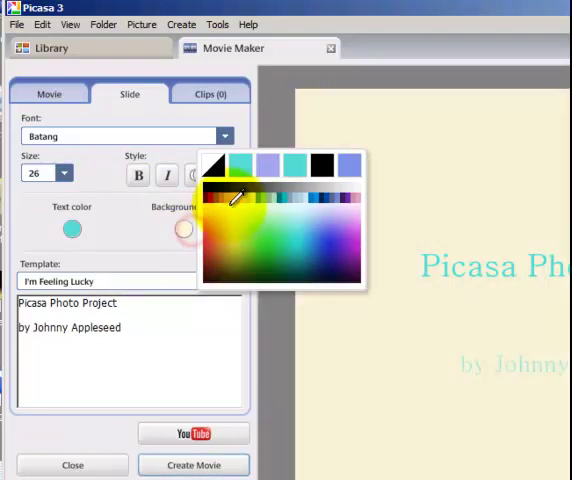
{"action": "left_click", "coordinate": [48, 67]}
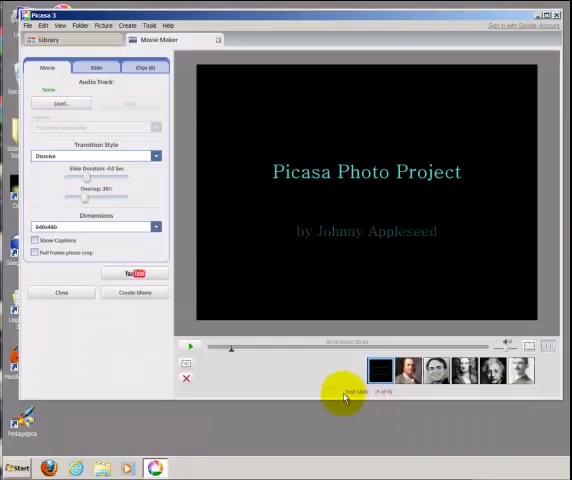
{"action": "mouse_move", "coordinate": [265, 380]}
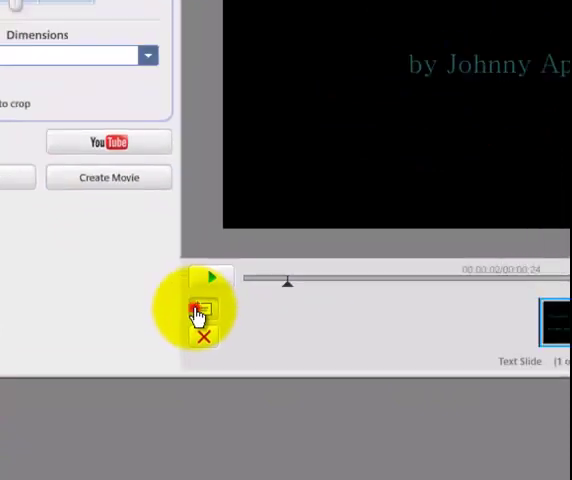
Step: Add a text slide and place it fourth, after the third clip
{"action": "left_click", "coordinate": [195, 308]}
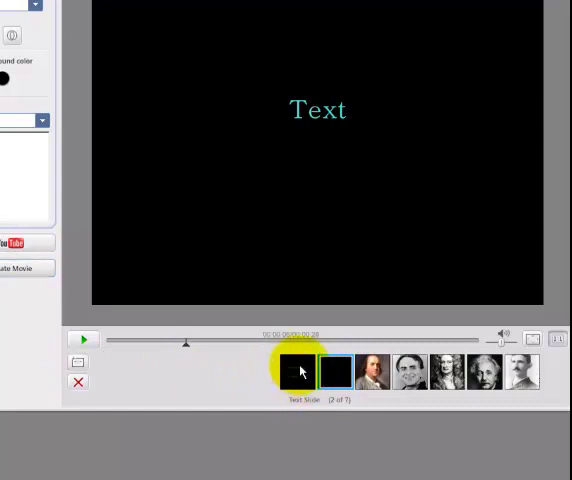
{"action": "left_click", "coordinate": [335, 371]}
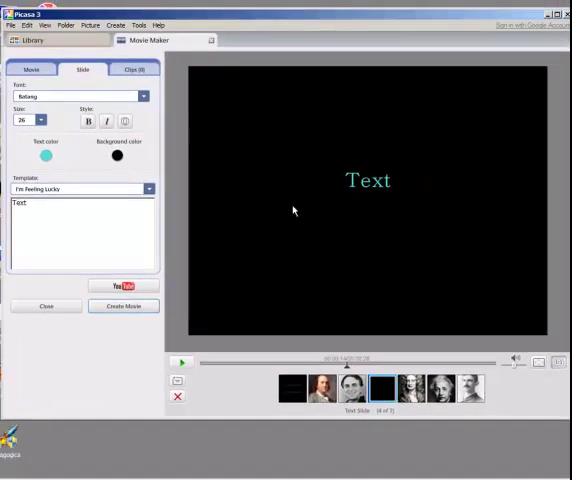
{"action": "mouse_move", "coordinate": [157, 232]}
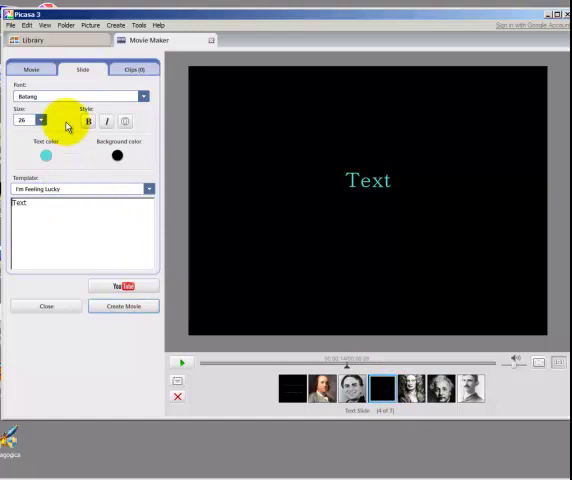
{"action": "mouse_move", "coordinate": [73, 162]}
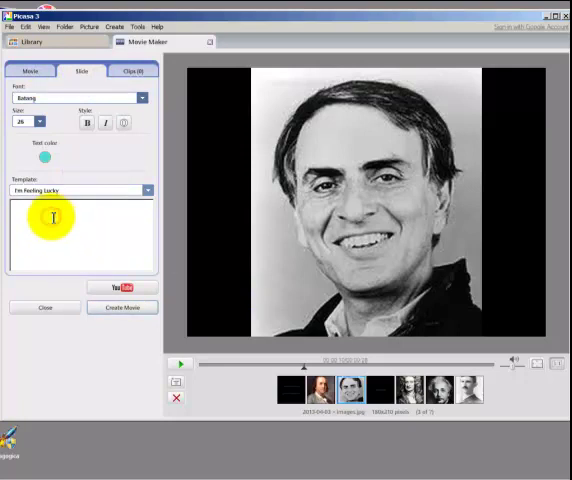
Step: Caption the portrait 'Carl Sagan' in white Arial Black size 30 with Caption - Typewriter template
{"action": "type", "text": "Carl Sagan"}
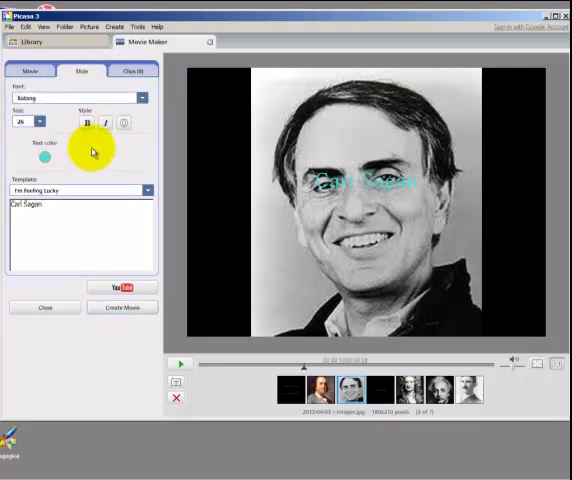
{"action": "left_click", "coordinate": [140, 97]}
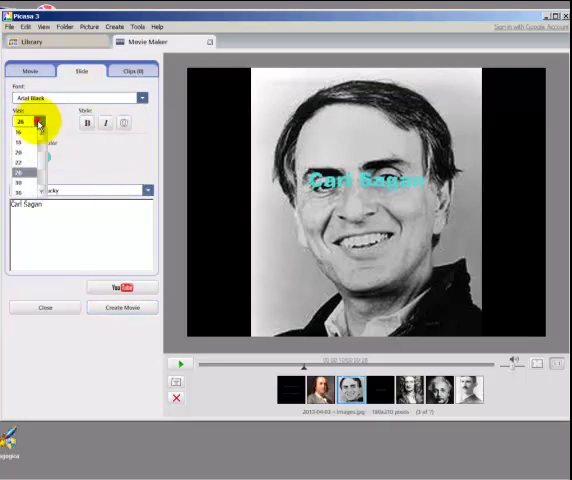
{"action": "left_click", "coordinate": [36, 172]}
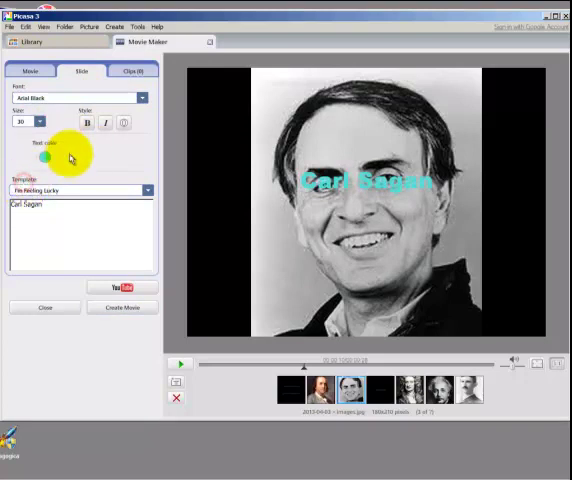
{"action": "left_click", "coordinate": [44, 158]}
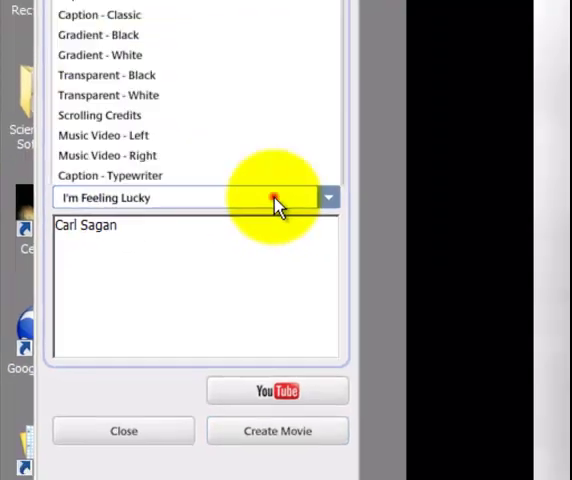
{"action": "left_click", "coordinate": [107, 155]}
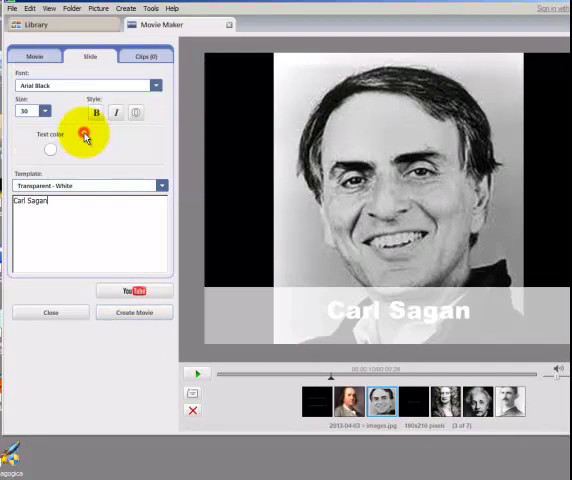
{"action": "left_click", "coordinate": [85, 185]}
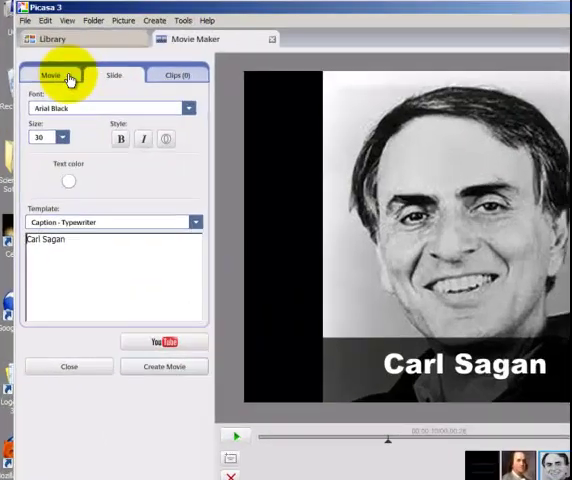
{"action": "left_click", "coordinate": [57, 75]}
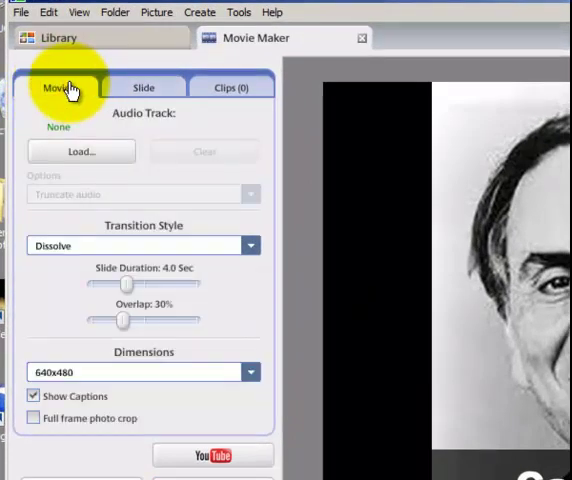
{"action": "mouse_move", "coordinate": [80, 151]}
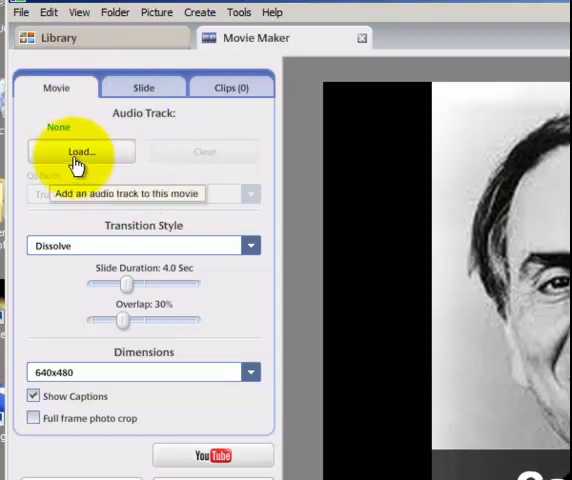
Step: Load Sleep Away from the Sample Music folder as the movie's audio track
{"action": "left_click", "coordinate": [81, 151]}
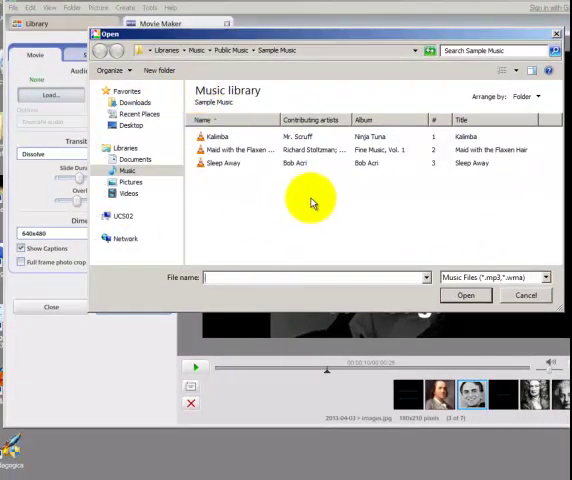
{"action": "left_click", "coordinate": [220, 163]}
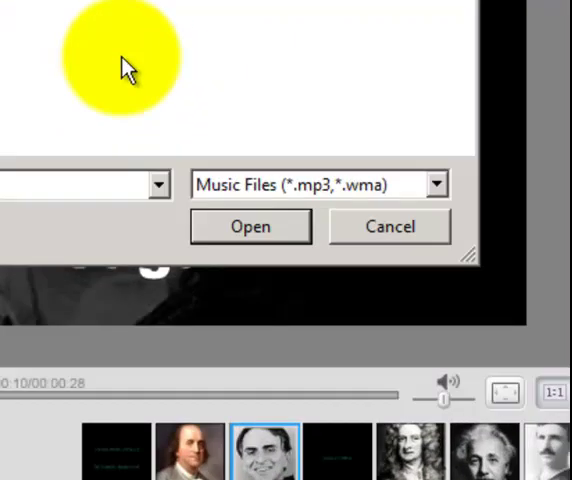
{"action": "mouse_move", "coordinate": [251, 226]}
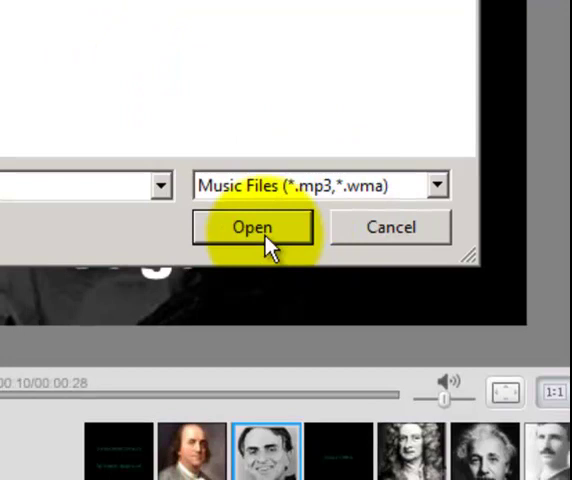
{"action": "left_click", "coordinate": [254, 227]}
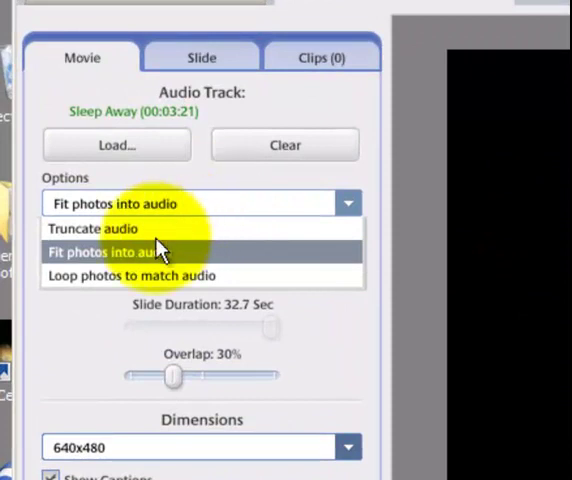
Step: Truncate the audio to fit and set slide duration to 10.0 seconds
{"action": "left_click", "coordinate": [96, 229]}
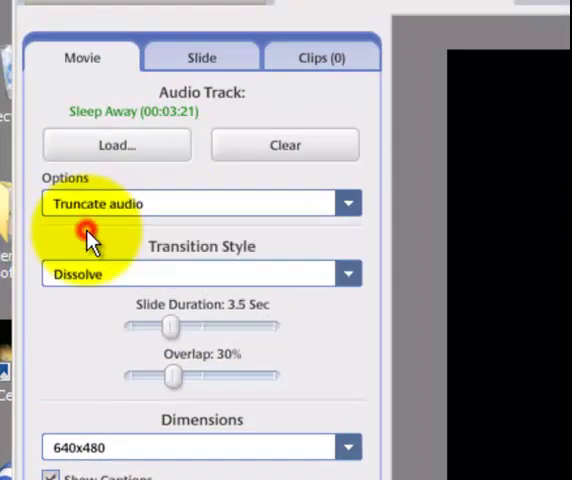
{"action": "mouse_move", "coordinate": [333, 372]}
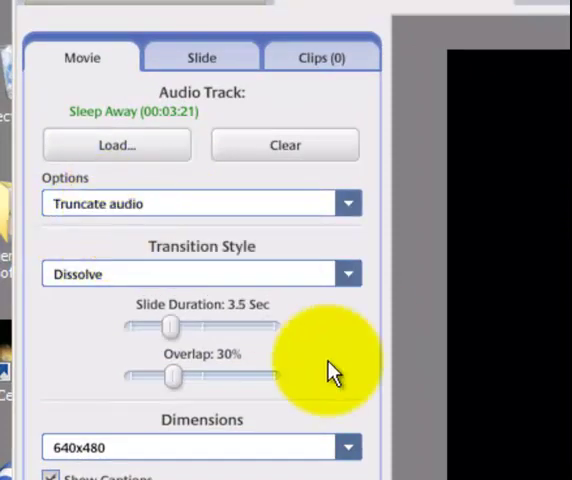
{"action": "mouse_move", "coordinate": [195, 320]}
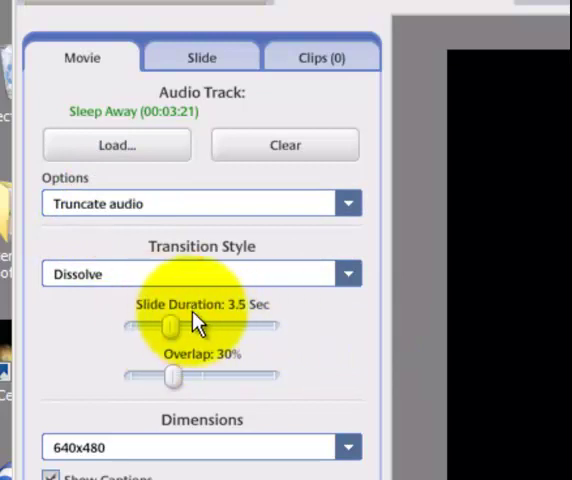
{"action": "mouse_move", "coordinate": [248, 250]}
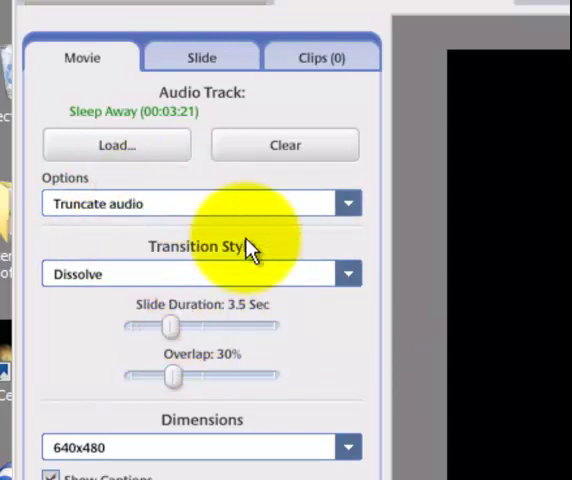
{"action": "left_click_drag", "start_coordinate": [168, 325], "coordinate": [218, 325]}
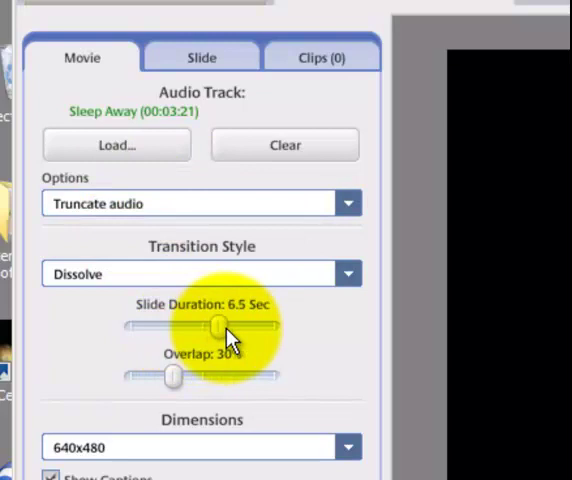
{"action": "left_click_drag", "start_coordinate": [214, 326], "coordinate": [272, 326]}
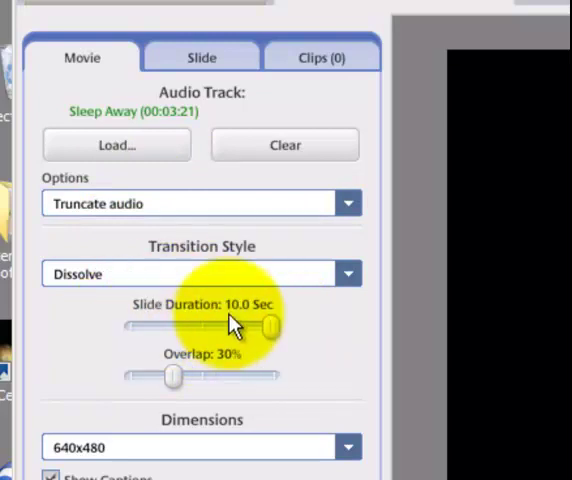
{"action": "mouse_move", "coordinate": [270, 345]}
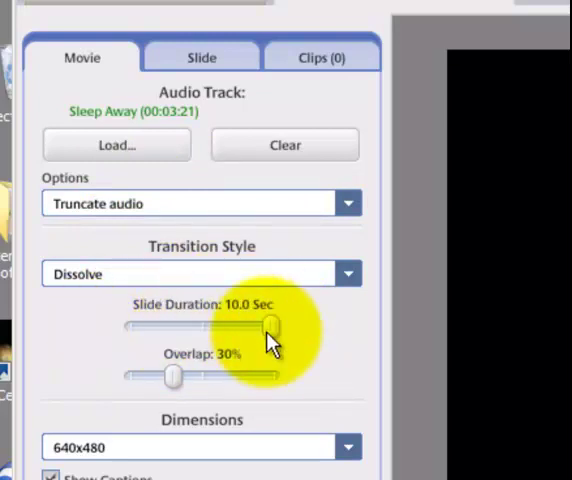
{"action": "mouse_move", "coordinate": [230, 335]}
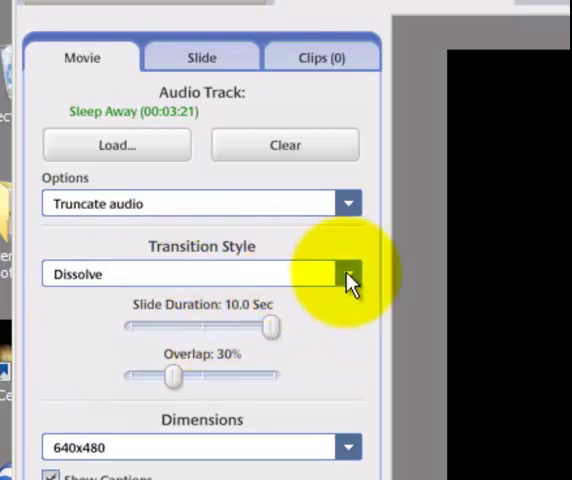
Step: Use Wipe transitions with a 10% overlap between slides
{"action": "left_click", "coordinate": [347, 274]}
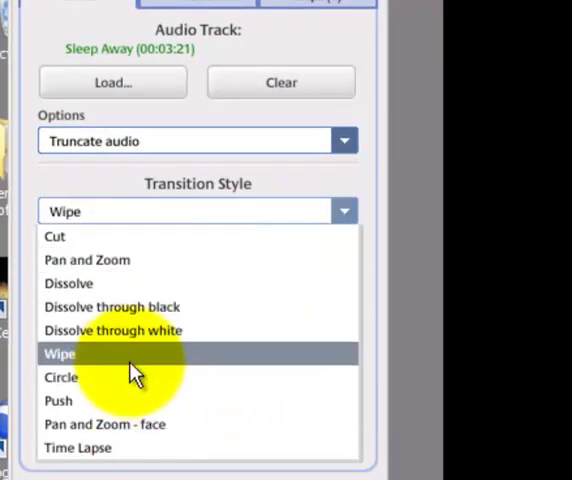
{"action": "left_click", "coordinate": [59, 353]}
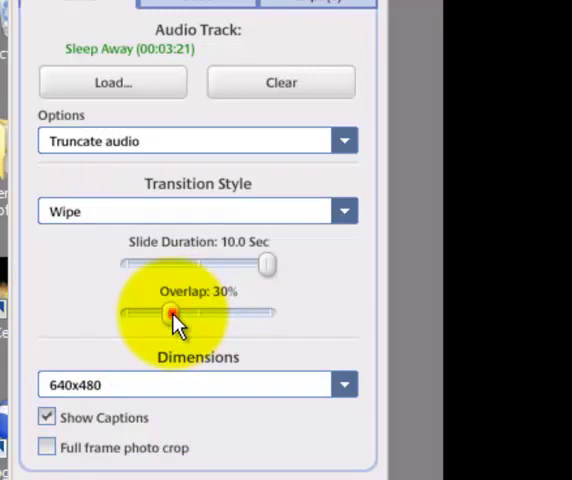
{"action": "left_click_drag", "start_coordinate": [170, 314], "coordinate": [143, 314]}
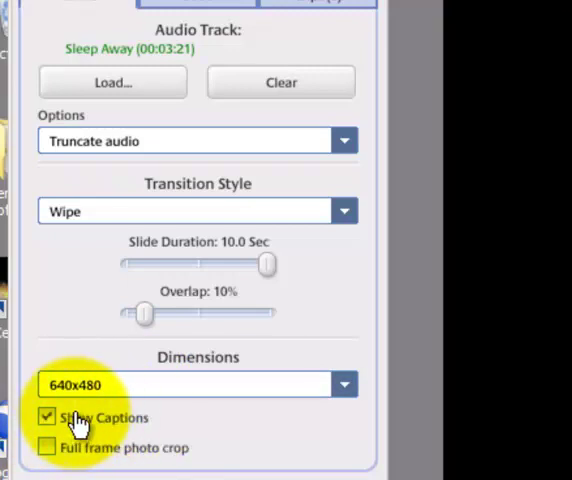
{"action": "scroll", "scroll_direction": "down", "scroll_amount": 3}
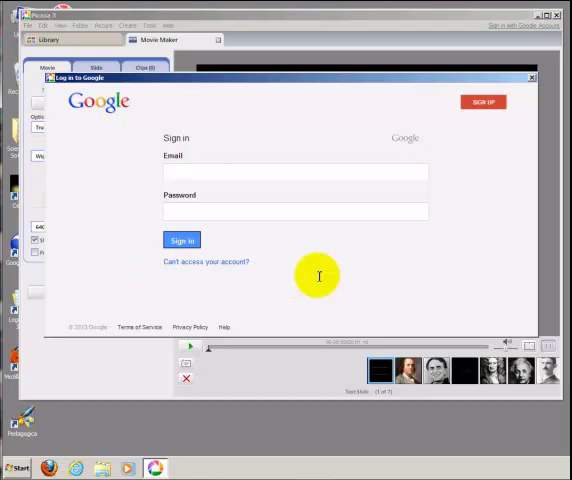
Step: Begin signing in to Google in the Log in to Google dialog for YouTube upload
{"action": "left_click", "coordinate": [295, 171]}
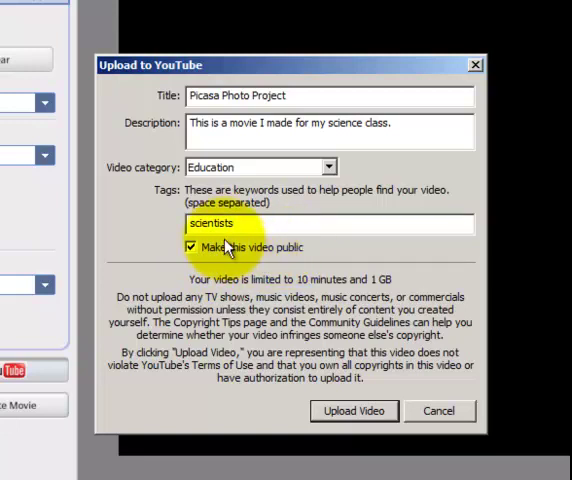
{"action": "mouse_move", "coordinate": [353, 410]}
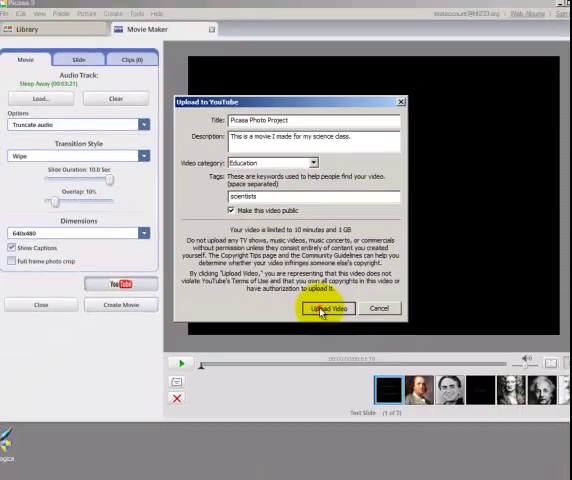
Step: Upload the movie to YouTube as public Education video 'Picasa Photo Project', tagged scientists
{"action": "left_click", "coordinate": [328, 308]}
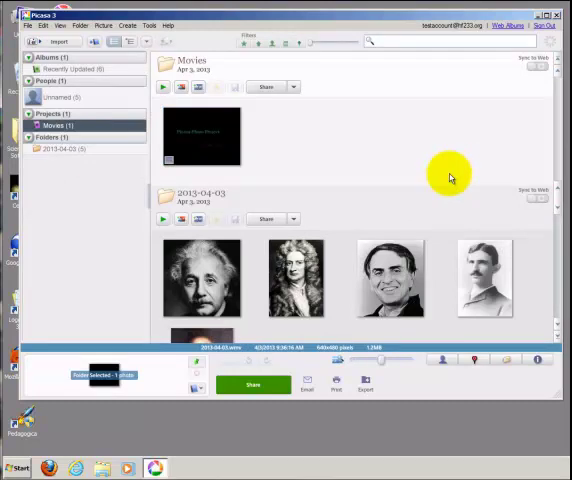
{"action": "mouse_move", "coordinate": [305, 175]}
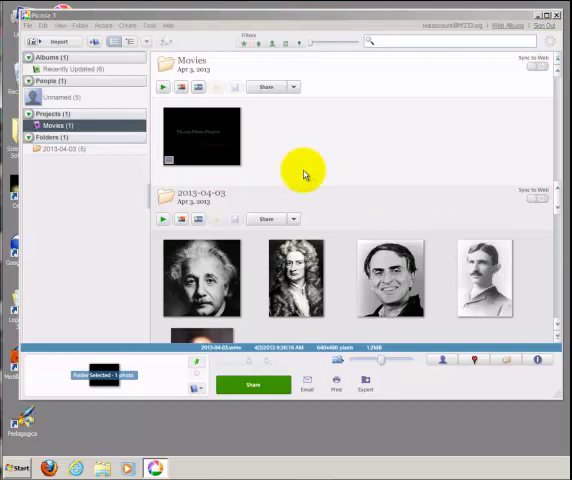
Step: Launch Firefox from the taskbar, opening the Google homepage
{"action": "left_click", "coordinate": [78, 468]}
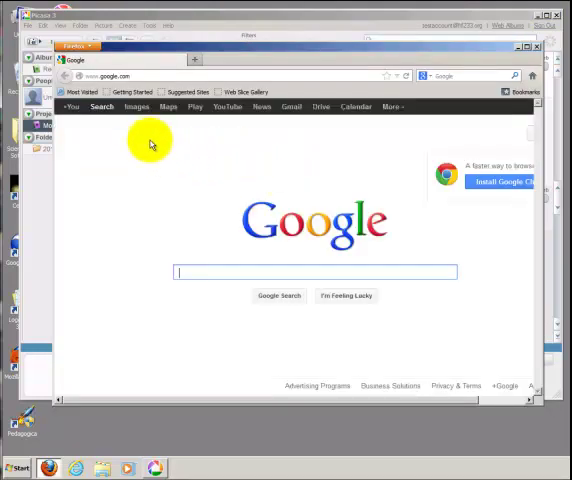
Step: Go from Google to YouTube and sign in with the test account's email and password
{"action": "left_click", "coordinate": [227, 107]}
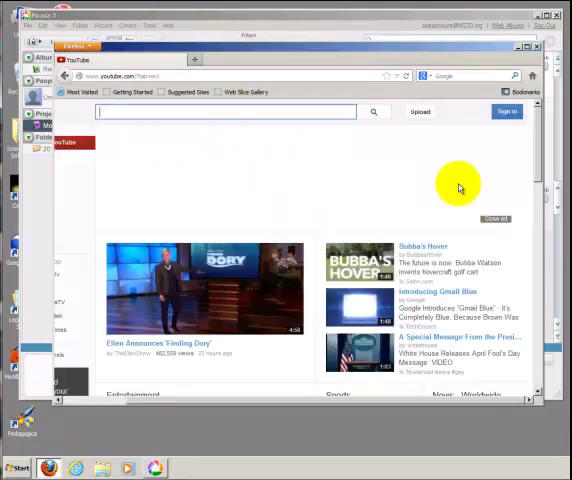
{"action": "left_click", "coordinate": [505, 111]}
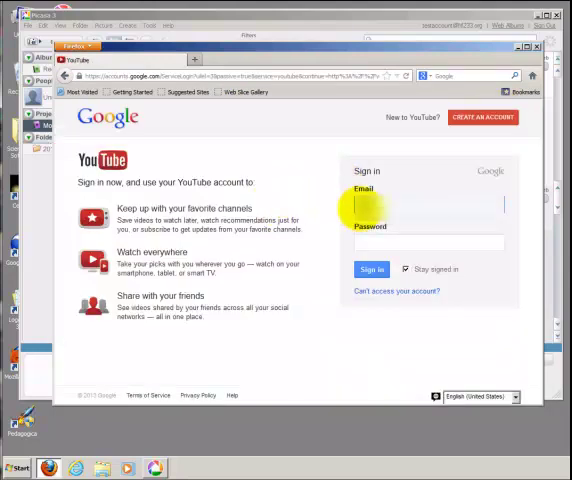
{"action": "type", "text": "•••"}
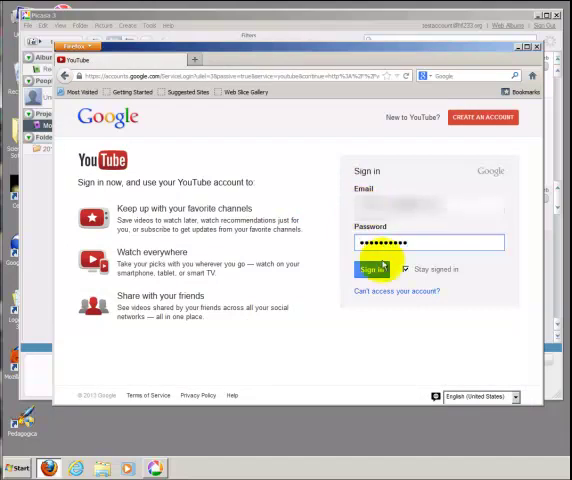
{"action": "left_click", "coordinate": [377, 269]}
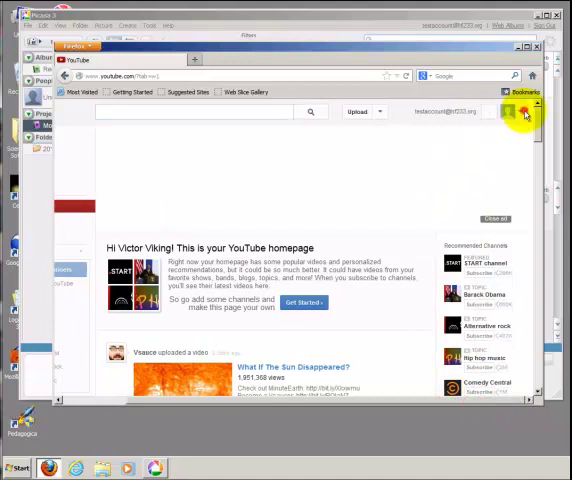
Step: Open the Picasa Photo Project video from Video Manager's uploads list
{"action": "left_click", "coordinate": [523, 112]}
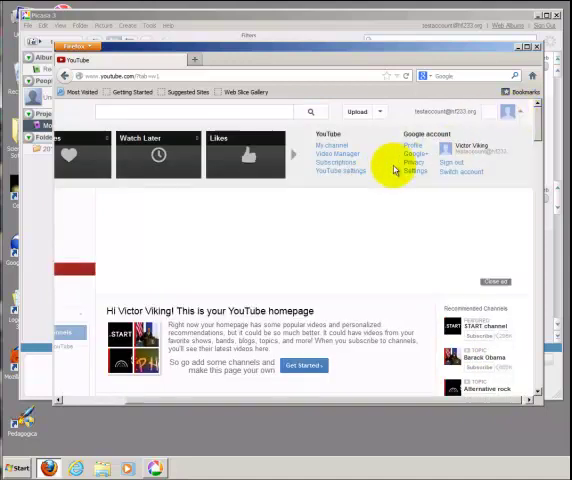
{"action": "left_click", "coordinate": [337, 153]}
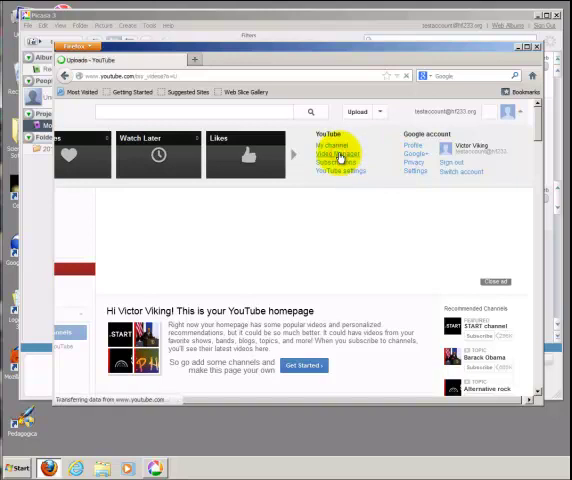
{"action": "left_click", "coordinate": [337, 153]}
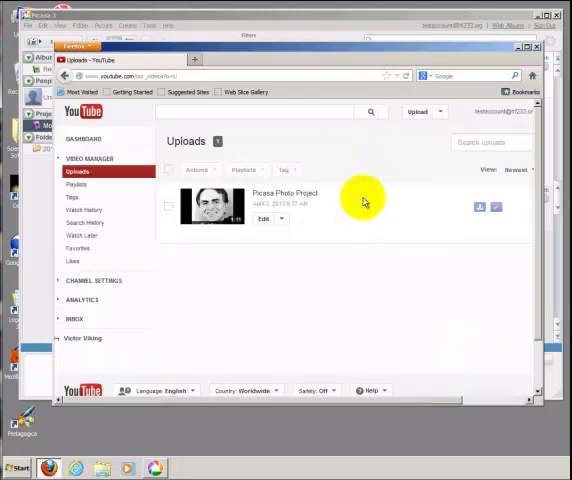
{"action": "mouse_move", "coordinate": [245, 250]}
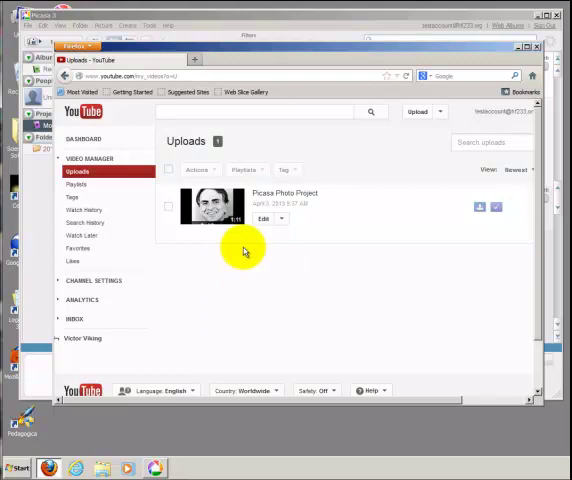
{"action": "left_click", "coordinate": [288, 192]}
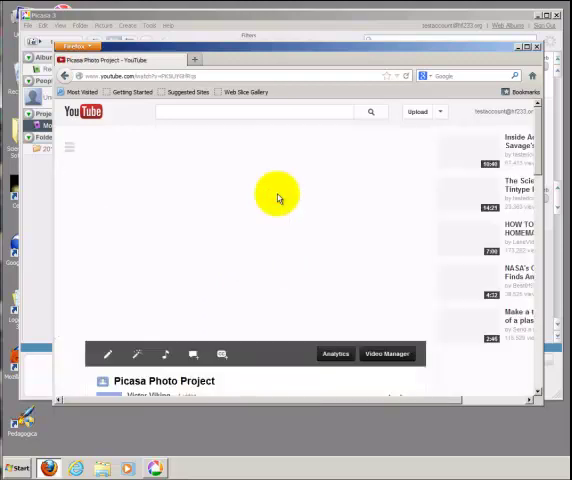